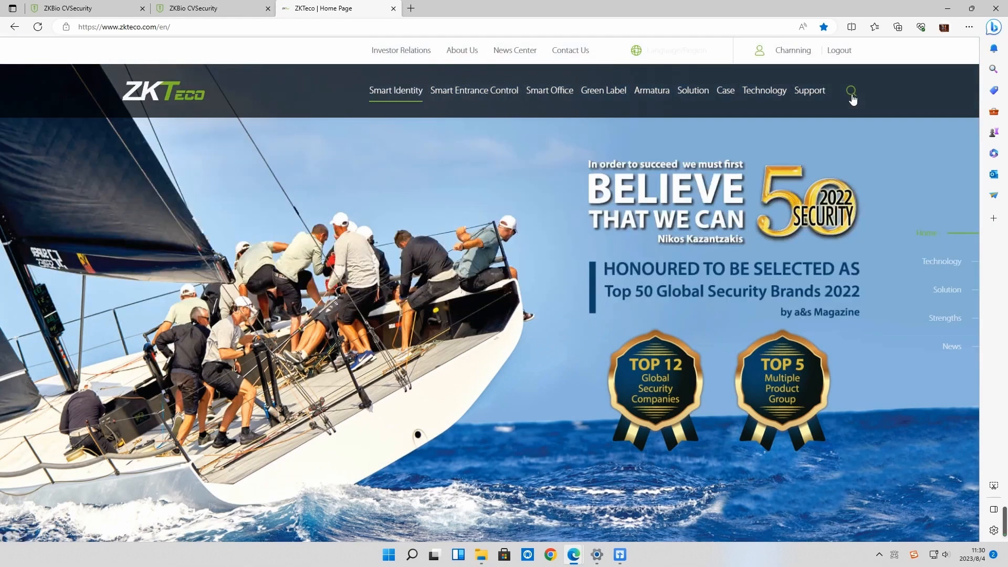
Search the ZKTeco site for 'ZKBio CVSecurity' from the header search box.
click(851, 91)
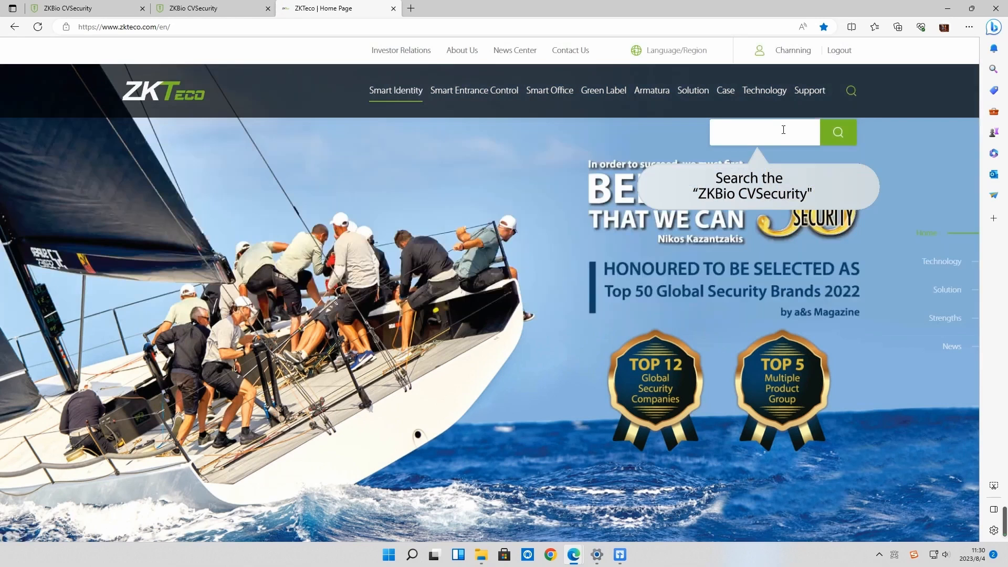
click(765, 132)
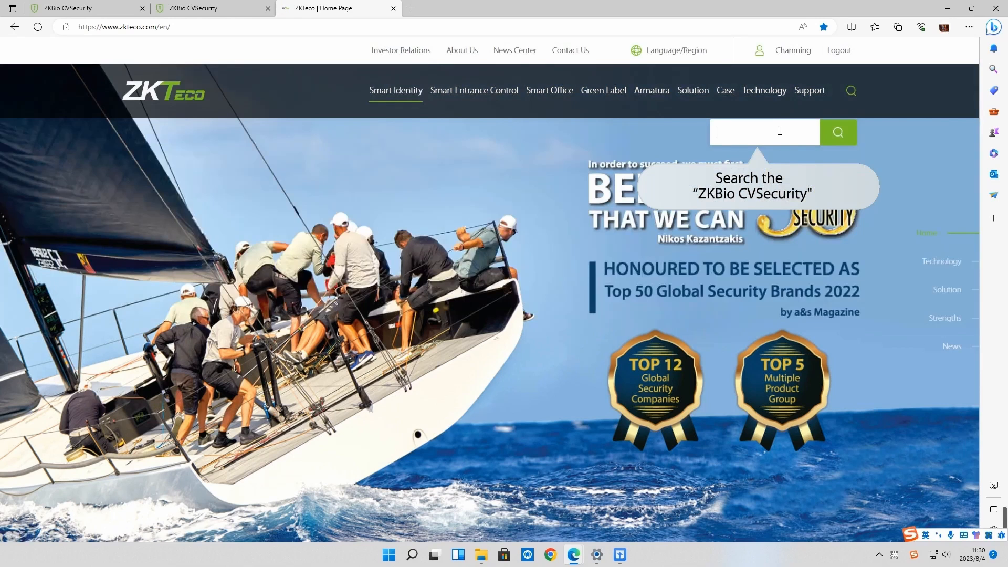
text(ZKBio)
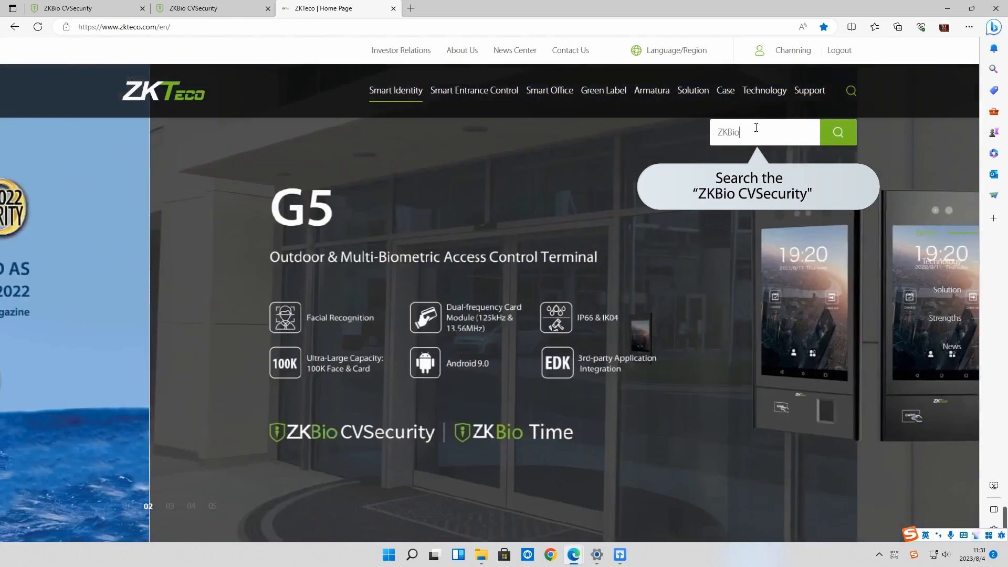
text(CVSecurity)
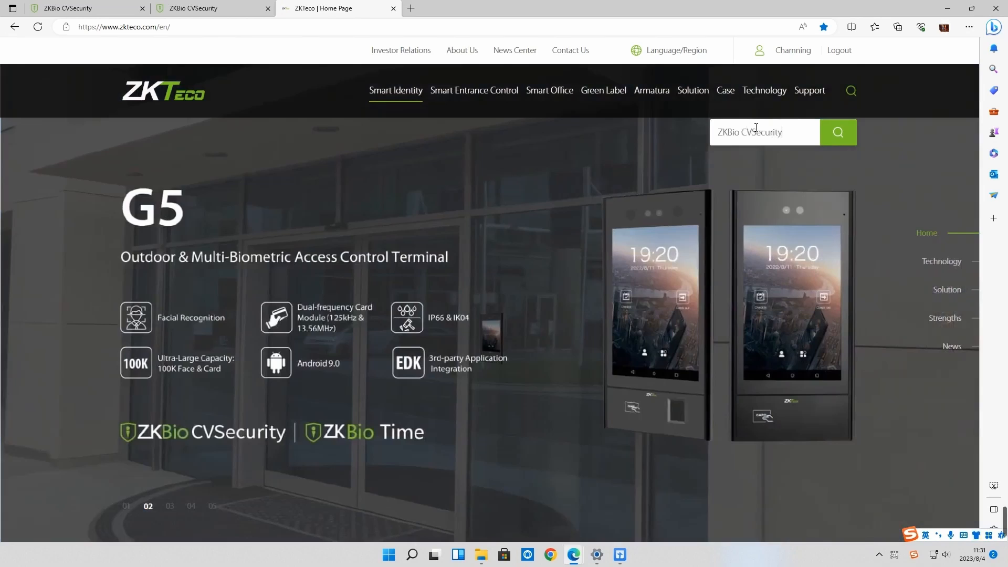
click(838, 132)
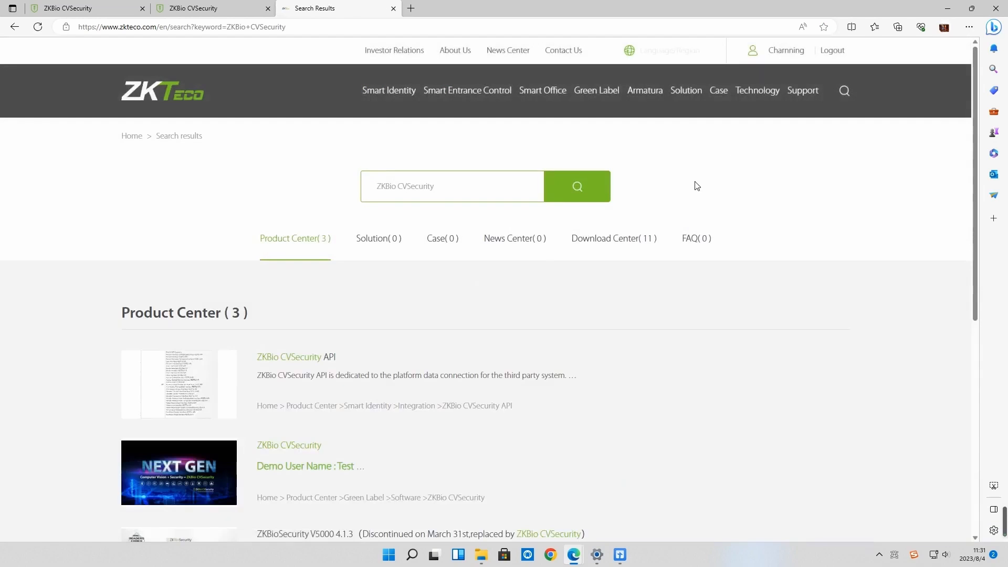
From the ZKBio CVSecurity product page's Download list, download the 6.0.0 x64 EXE installer.
scroll(down, 3)
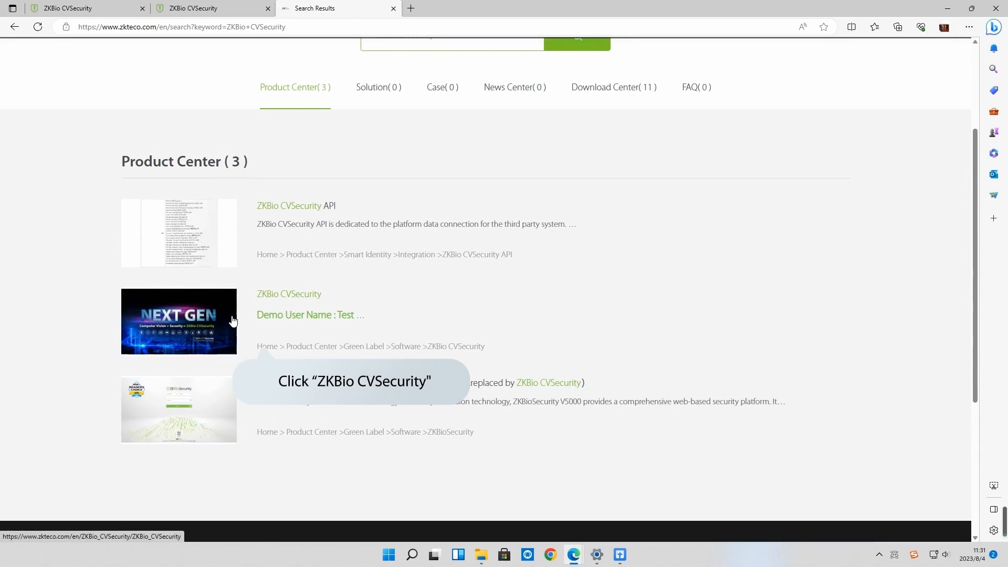
click(288, 294)
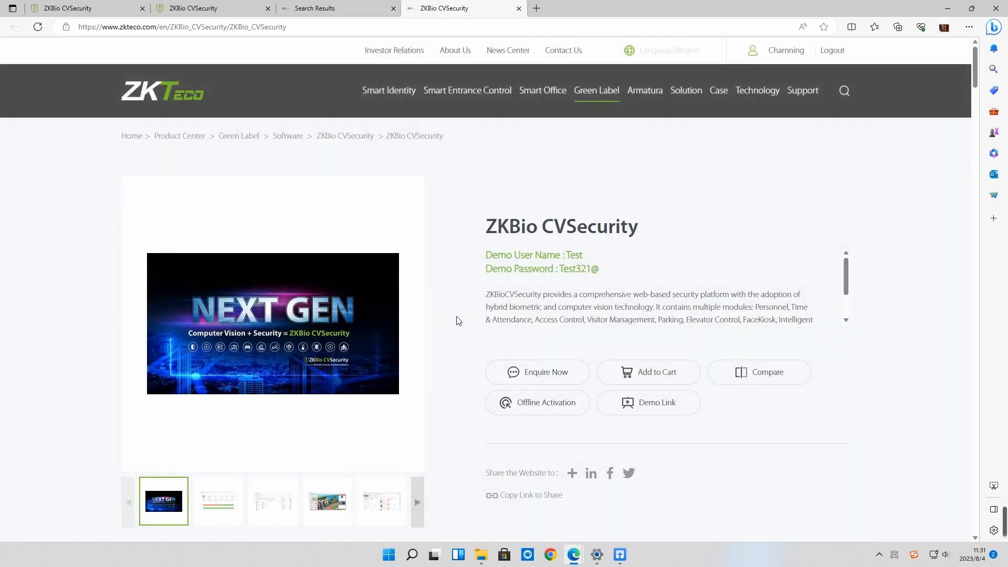
scroll(down, 3)
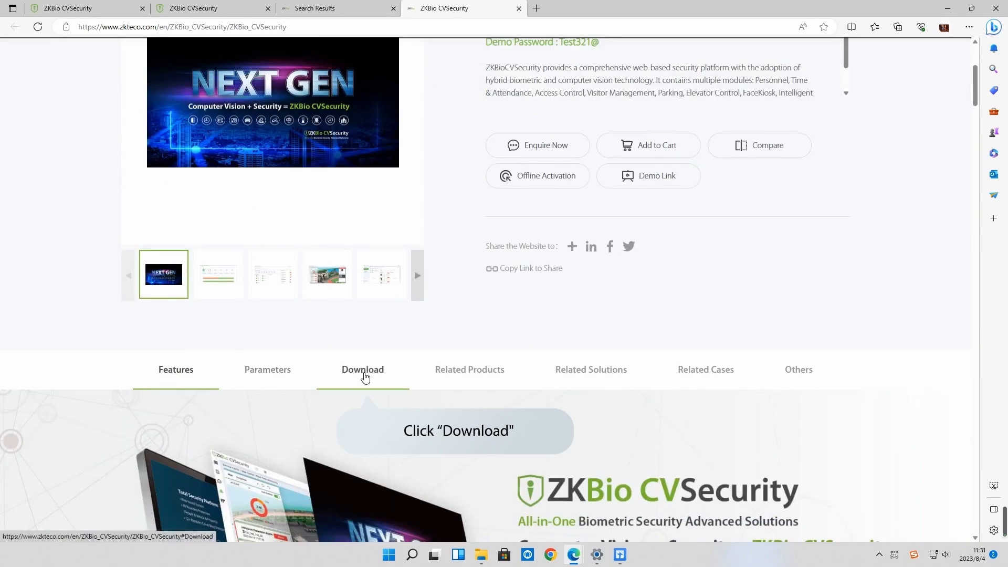
click(362, 368)
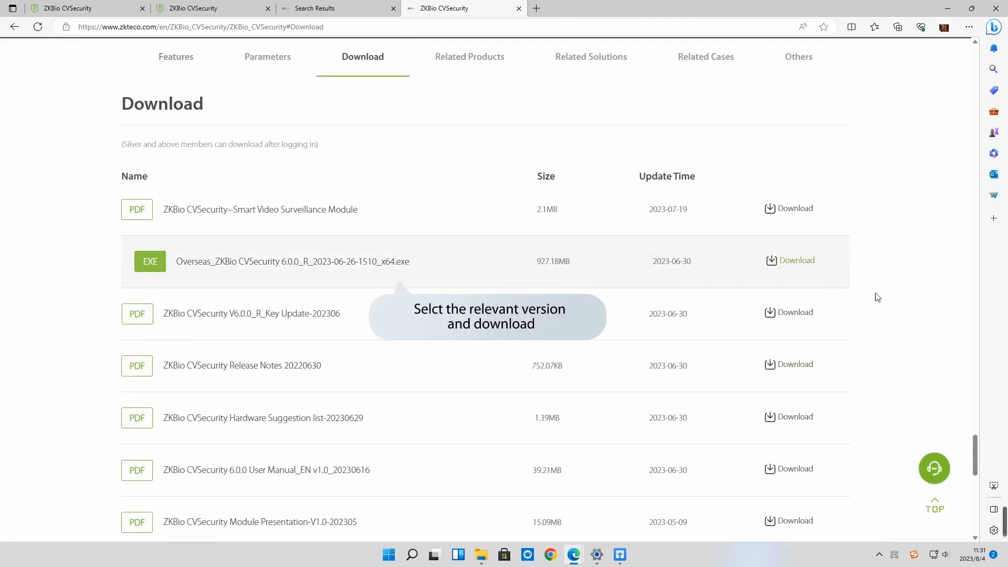
click(795, 260)
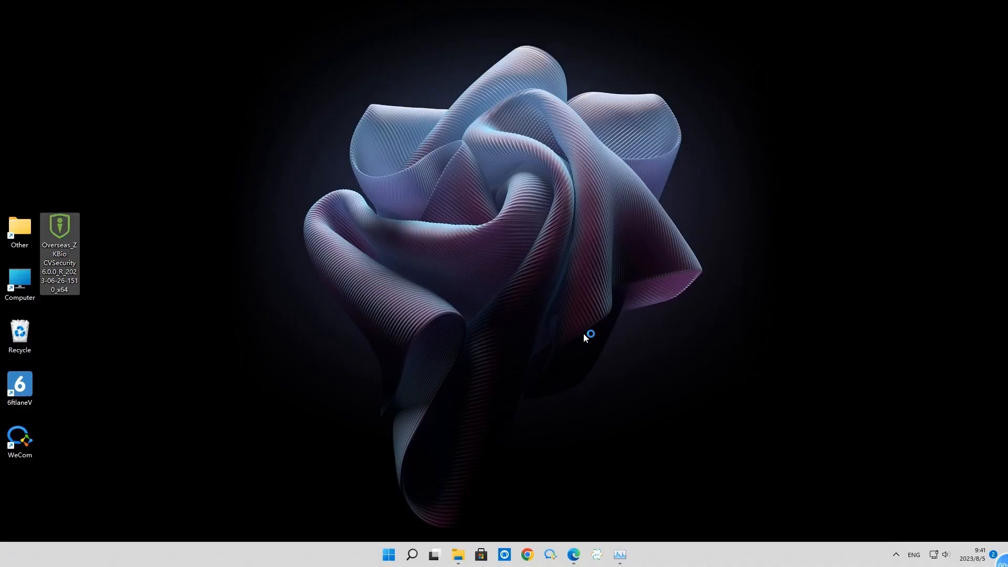
Launch the installer from the desktop in English and ignore the environment check's antivirus warning.
double_click(59, 231)
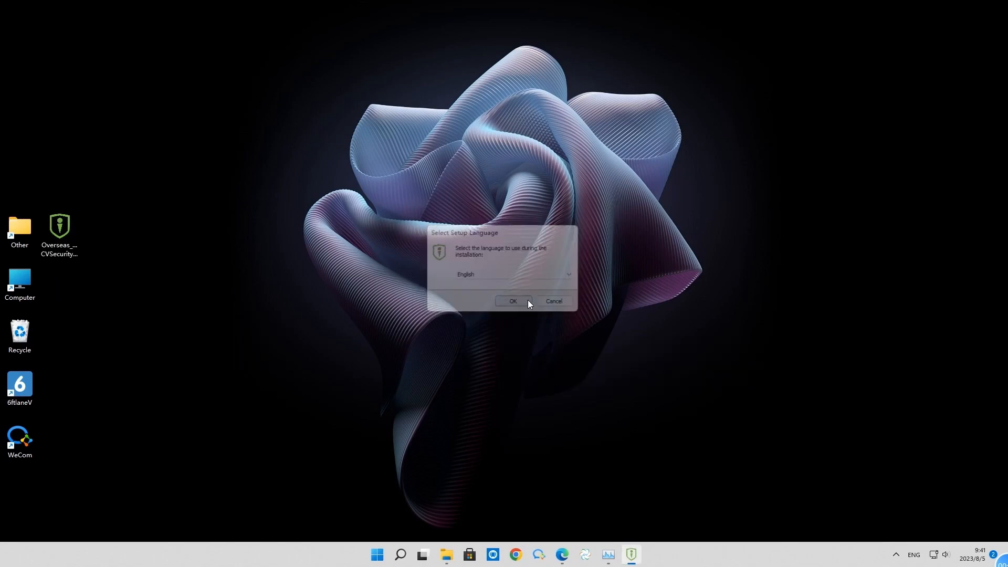
click(513, 301)
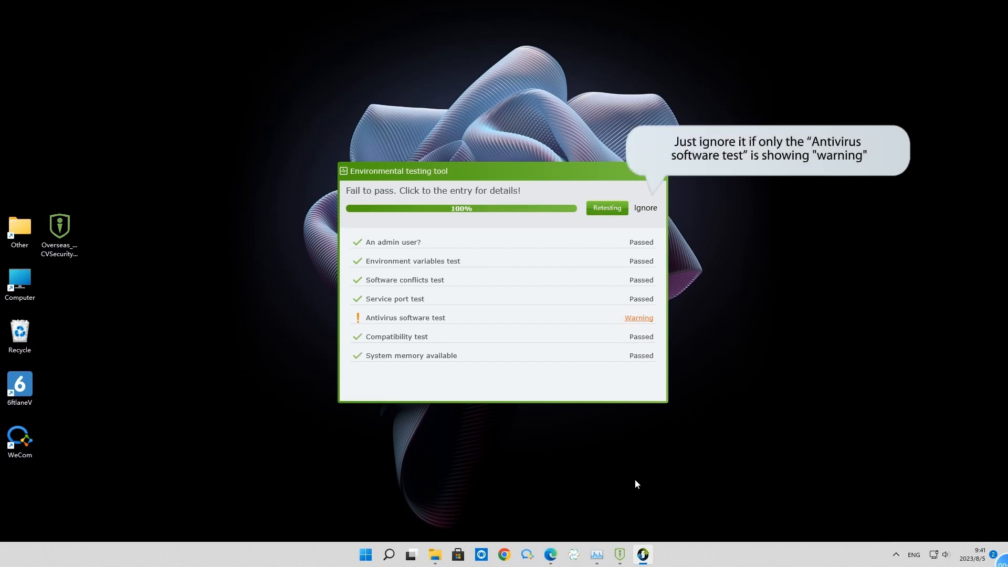
mouse_move(633, 213)
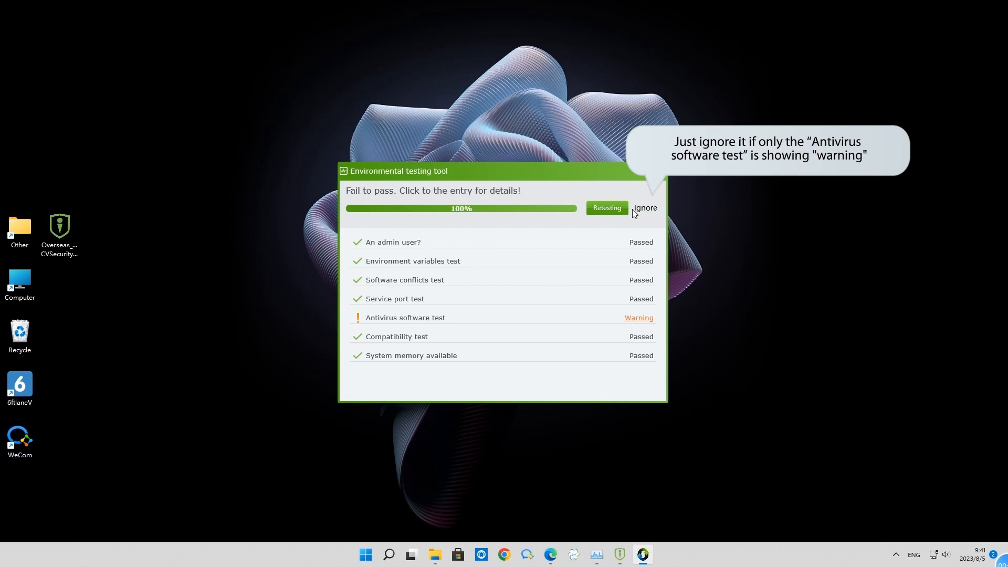
click(645, 208)
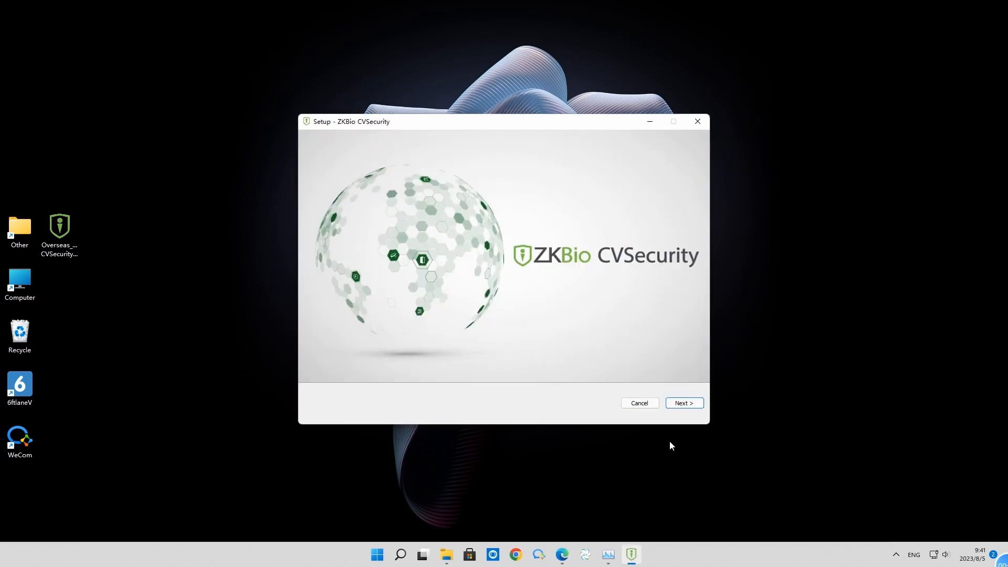
Keep the default ports, database, backup path and modules, then run the installation to completion.
click(683, 403)
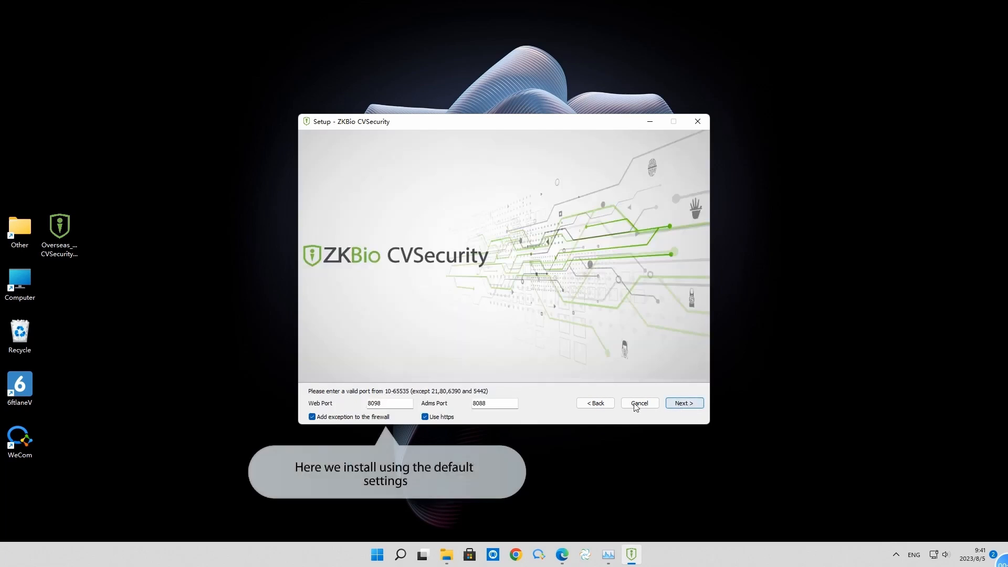
click(684, 404)
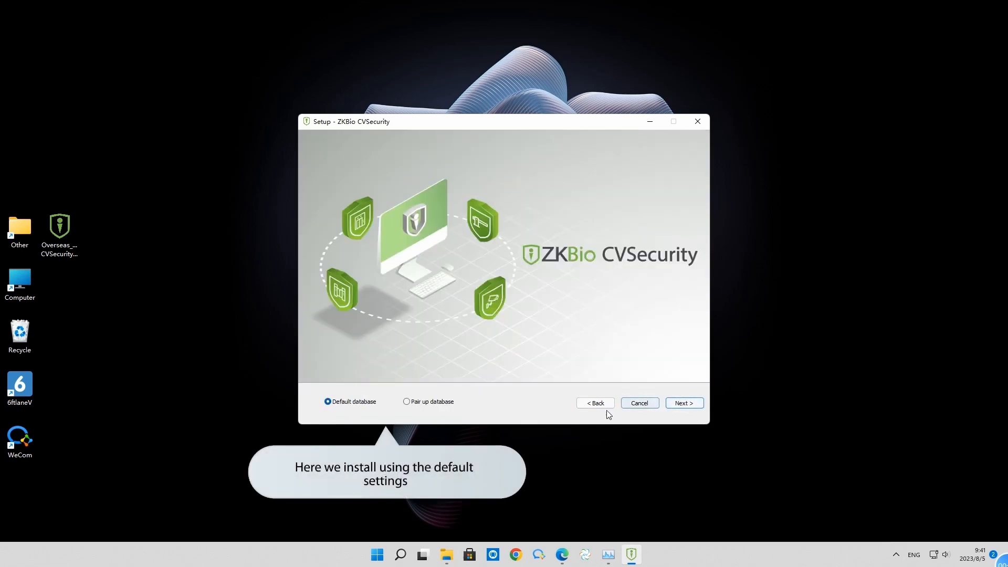
click(683, 403)
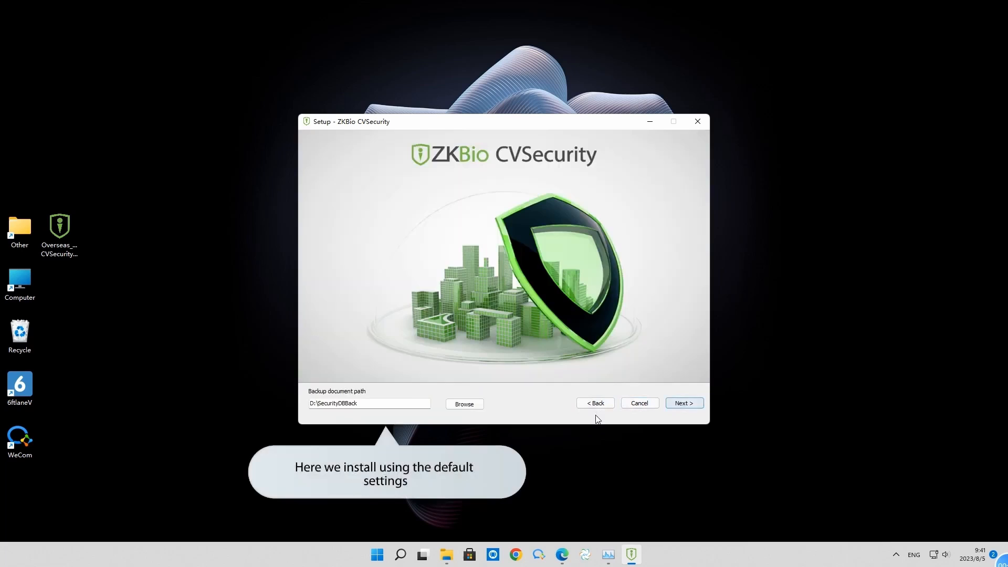
click(684, 404)
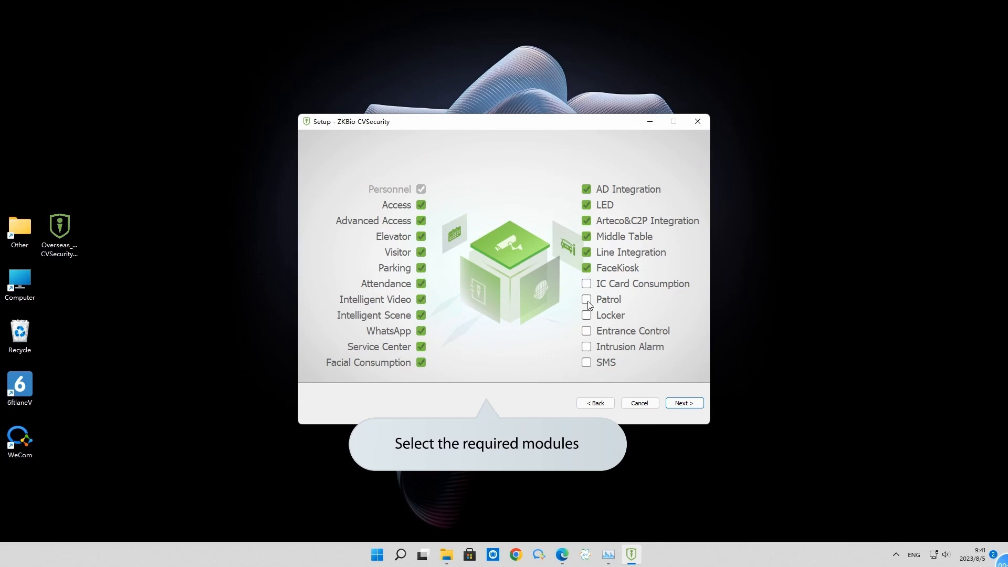
click(684, 402)
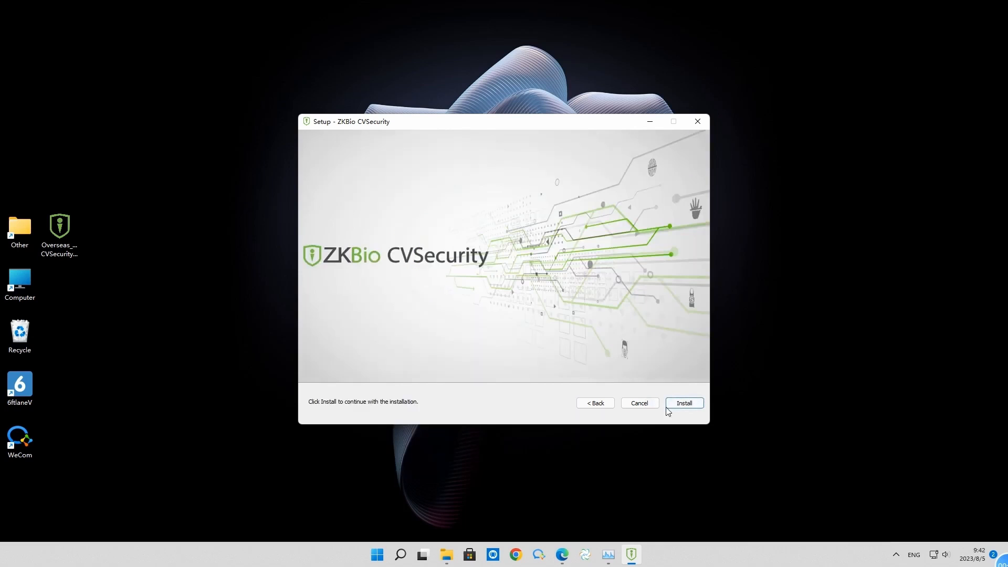
click(684, 404)
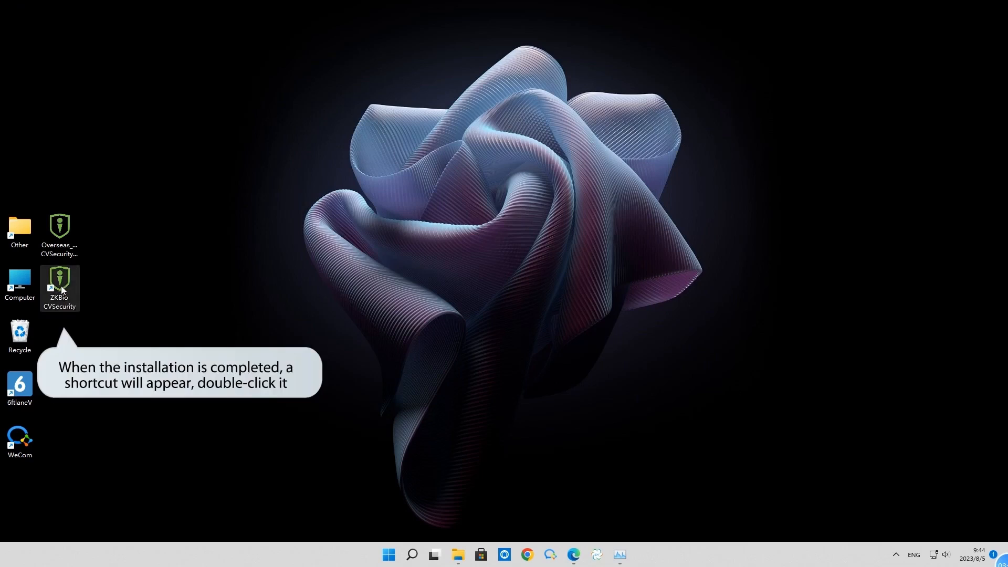
Launch ZKBio CVSecurity at localhost:8098 in a maximized Edge window, reloading until the server responds.
double_click(59, 284)
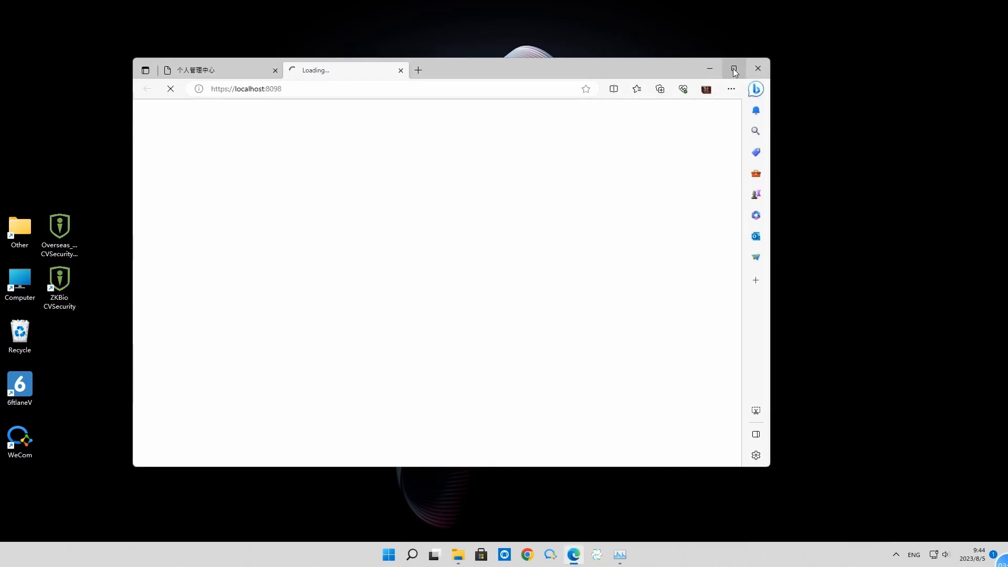
click(734, 70)
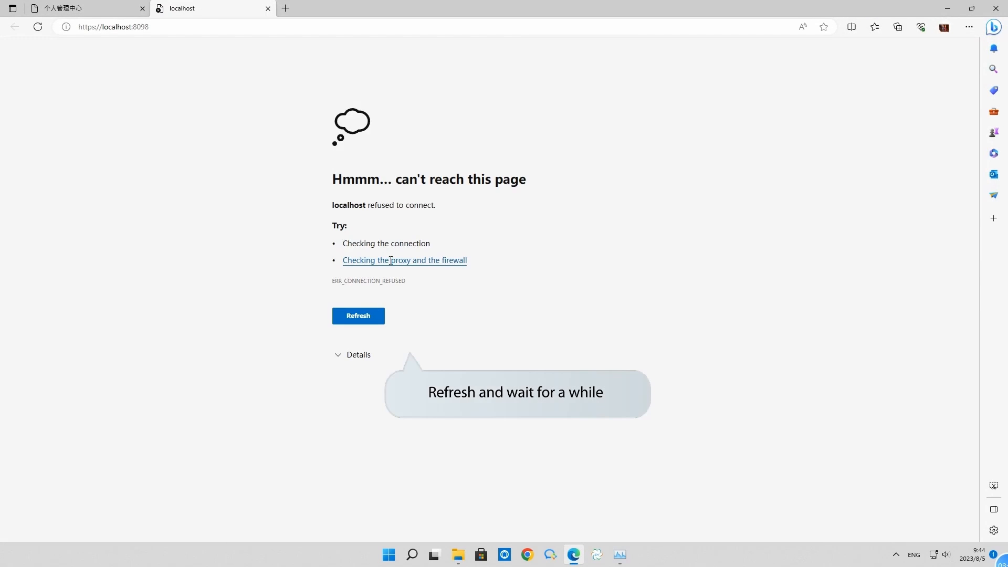
click(358, 316)
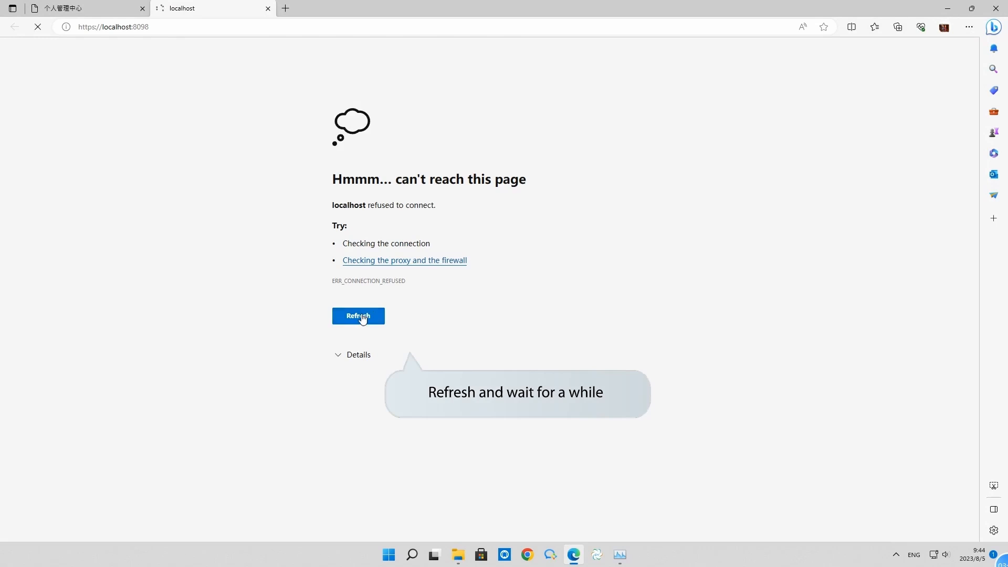
click(358, 316)
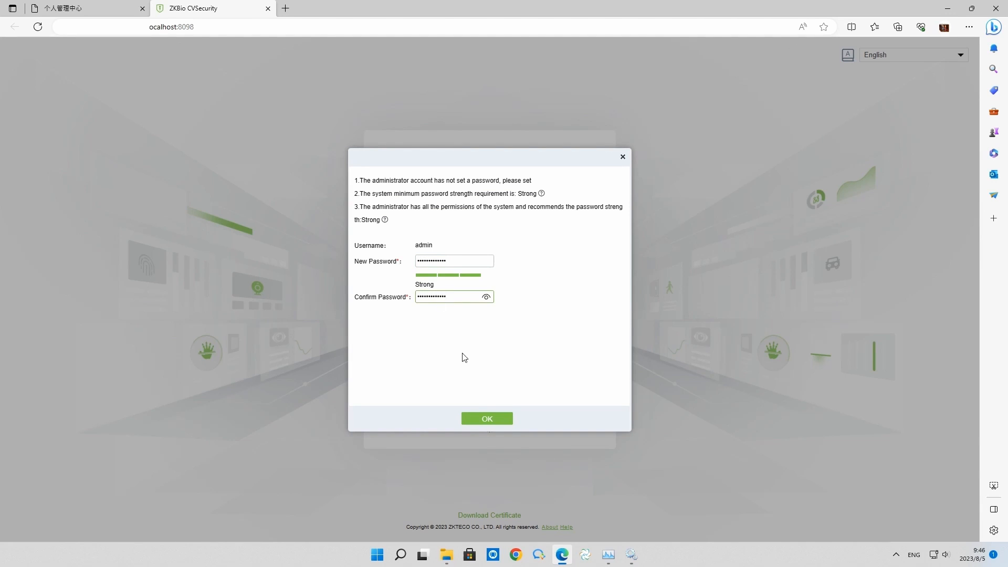
Confirm the new strong admin password and log in as admin.
click(486, 419)
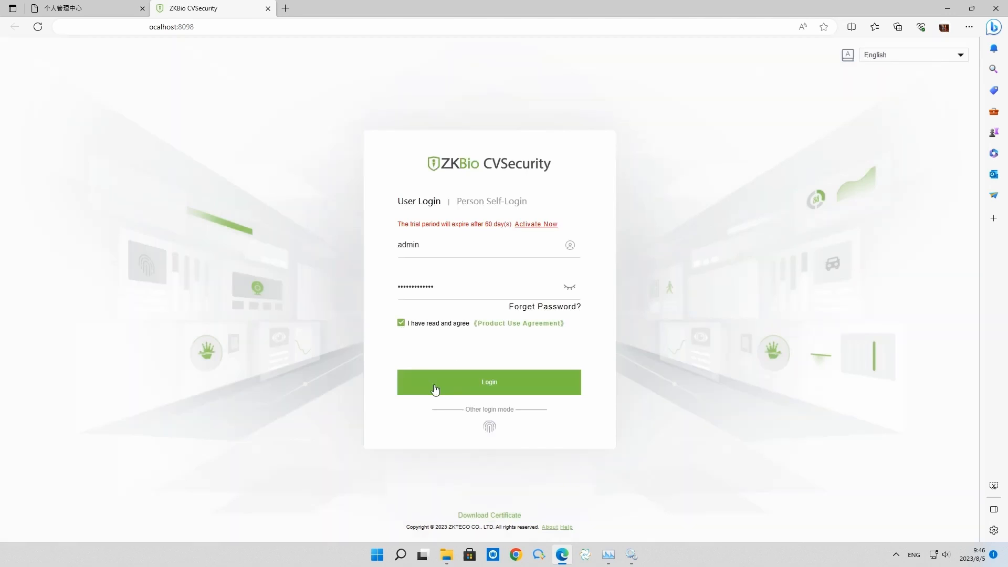
click(489, 381)
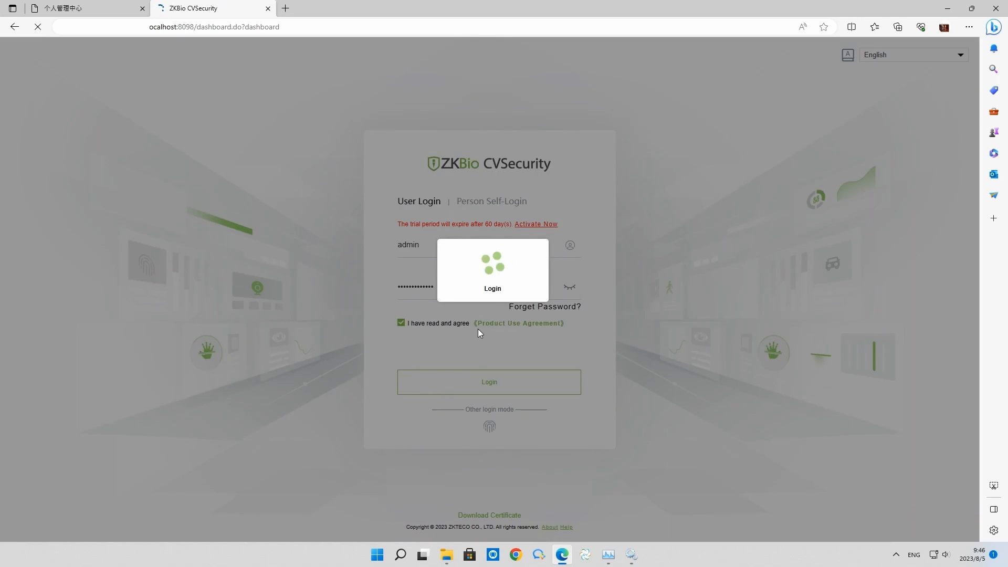
Show the module menu listing Personnel, Access, Attendance and more via the grid icon.
click(488, 381)
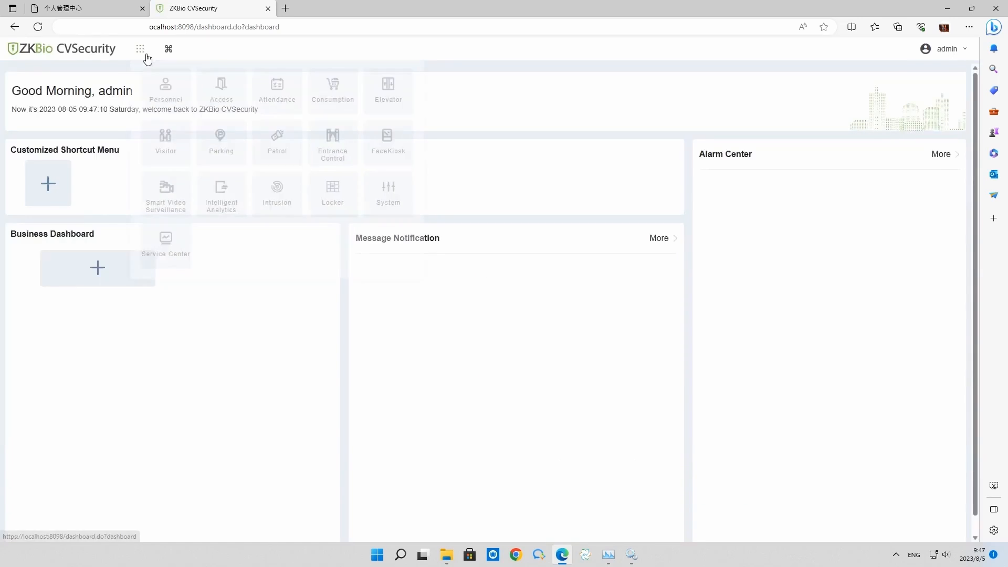
click(140, 49)
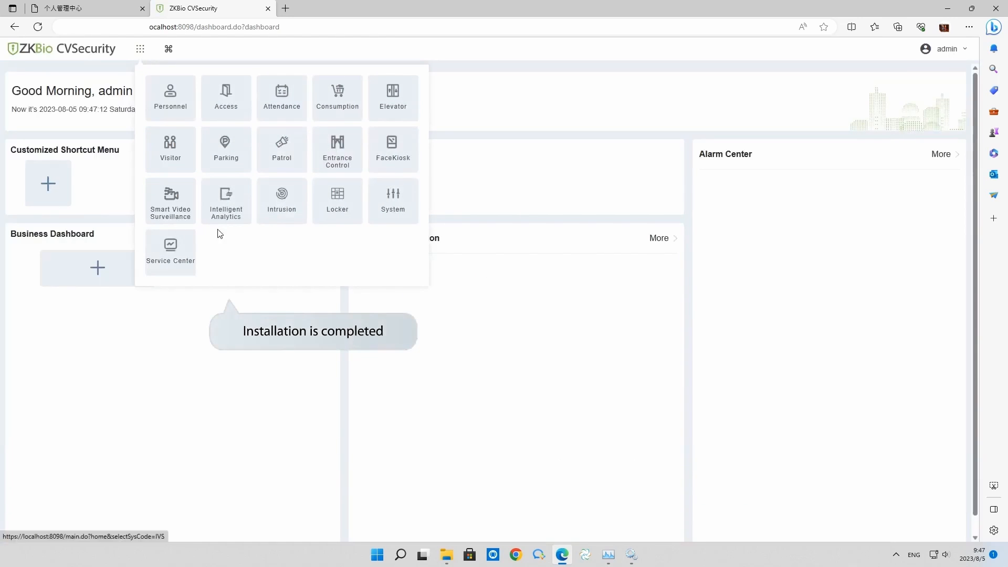
mouse_move(393, 148)
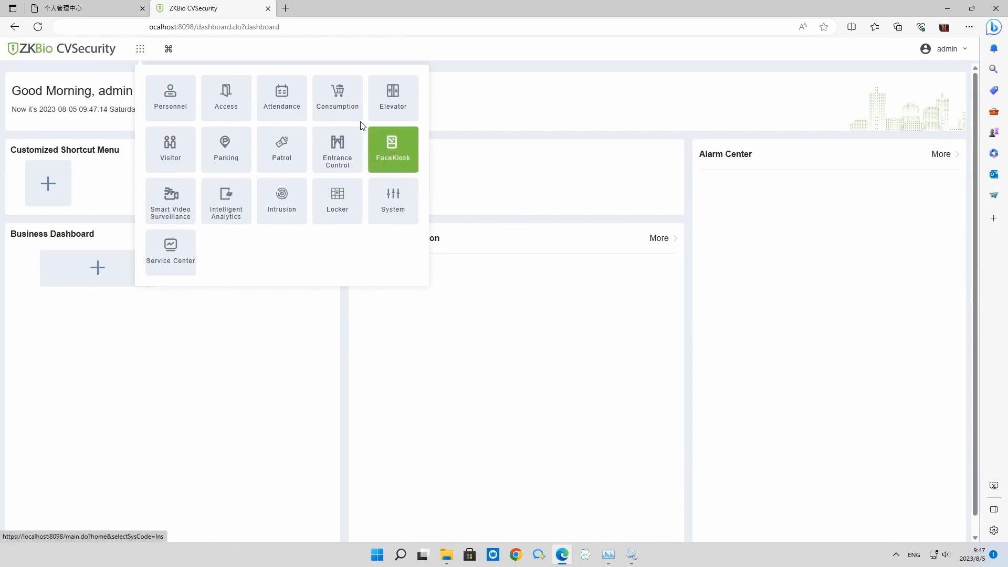